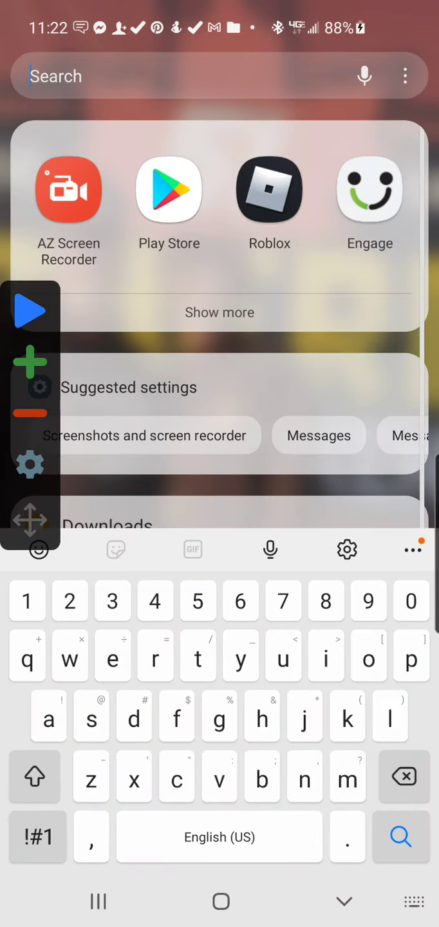
Start an AZ Screen Recorder recording and switch over to Roblox
{"action": "left_click", "coordinate": [68, 188]}
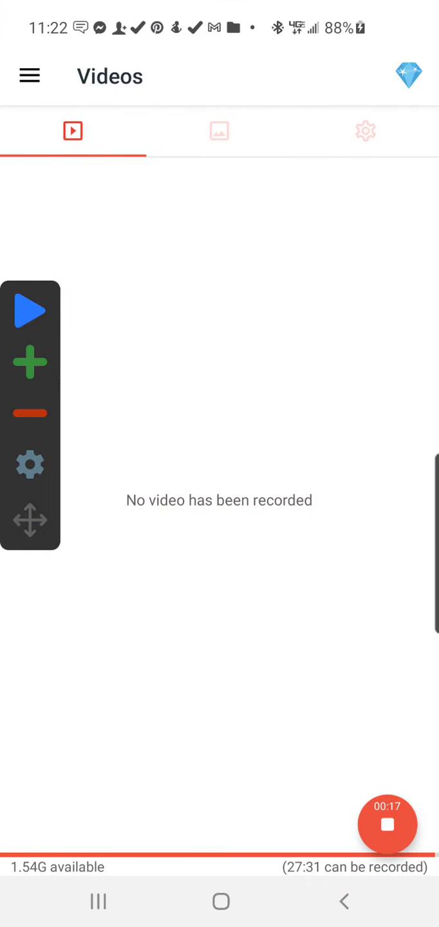
{"action": "left_click", "coordinate": [98, 901]}
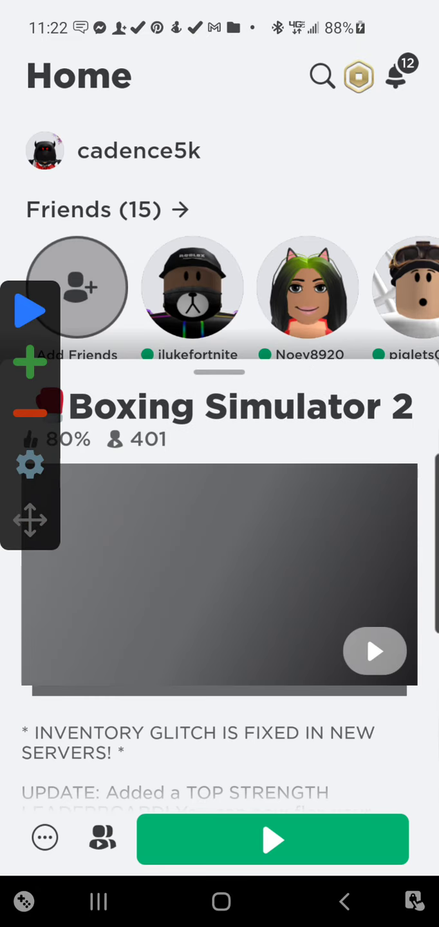
Launch Boxing Simulator 2 from its page and load into the beach map
{"action": "left_click", "coordinate": [271, 840]}
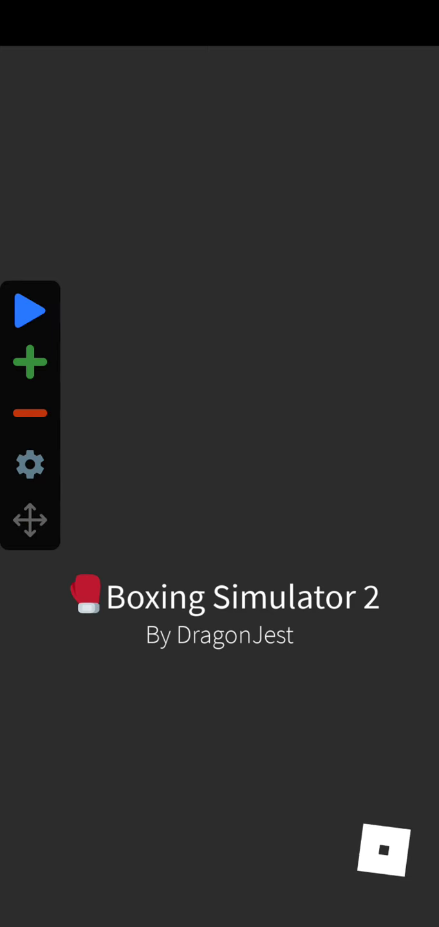
{"action": "left_click", "coordinate": [30, 309]}
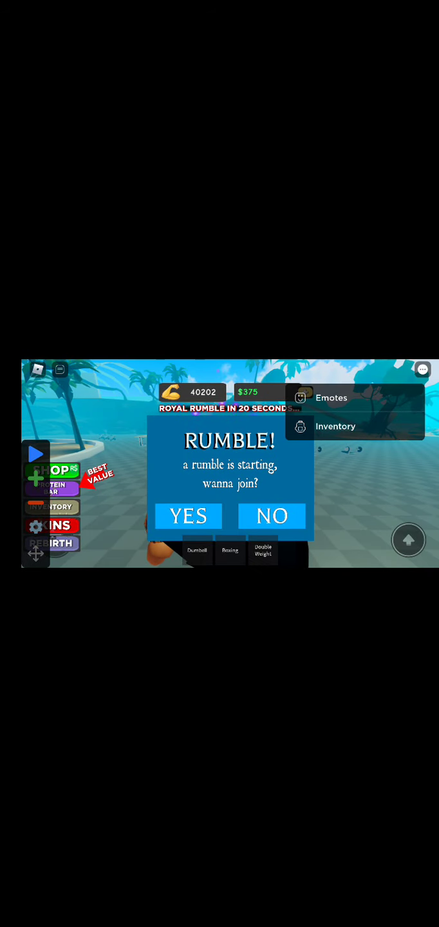
Decline the rumble, set auto-click targets on the dumbbell slots and start lifting, strength reaching 40225
{"action": "left_click", "coordinate": [188, 515]}
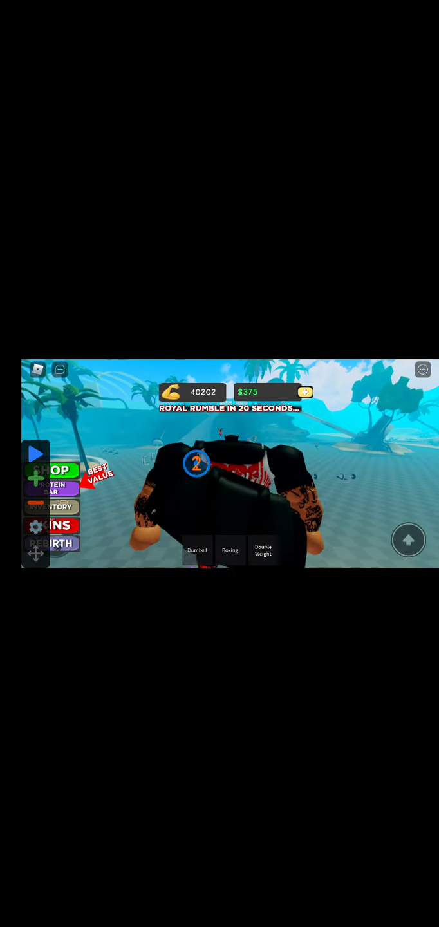
{"action": "left_click", "coordinate": [262, 553]}
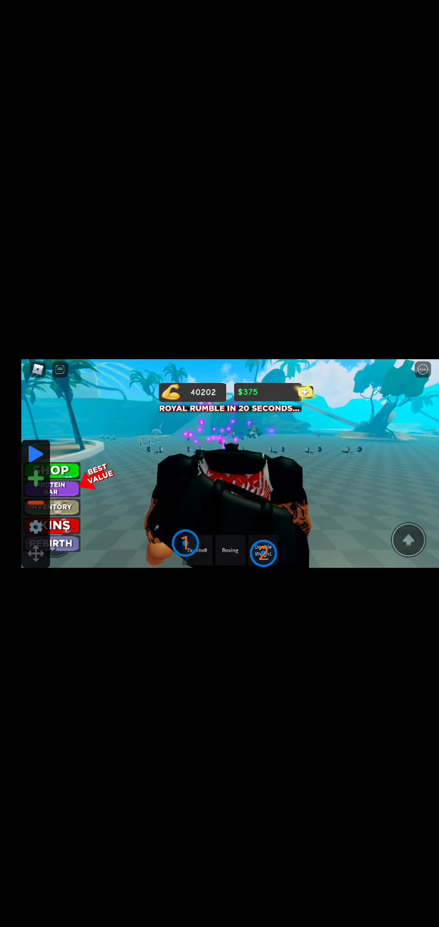
{"action": "left_click", "coordinate": [262, 551]}
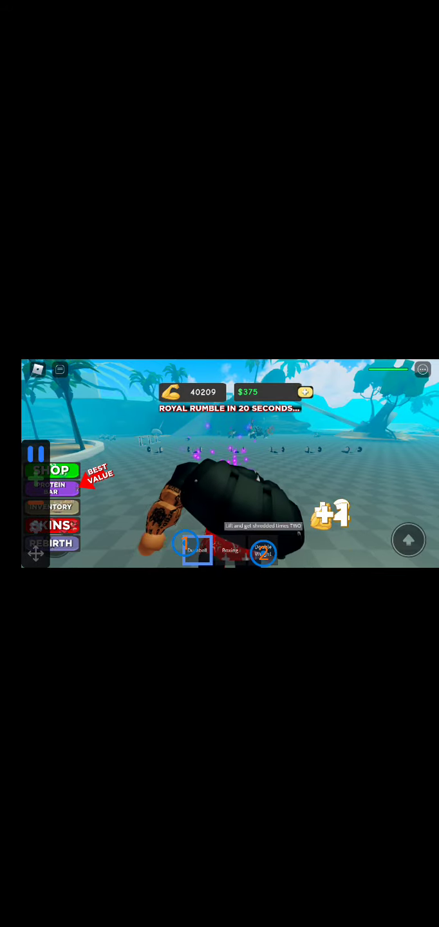
{"action": "left_click", "coordinate": [264, 551]}
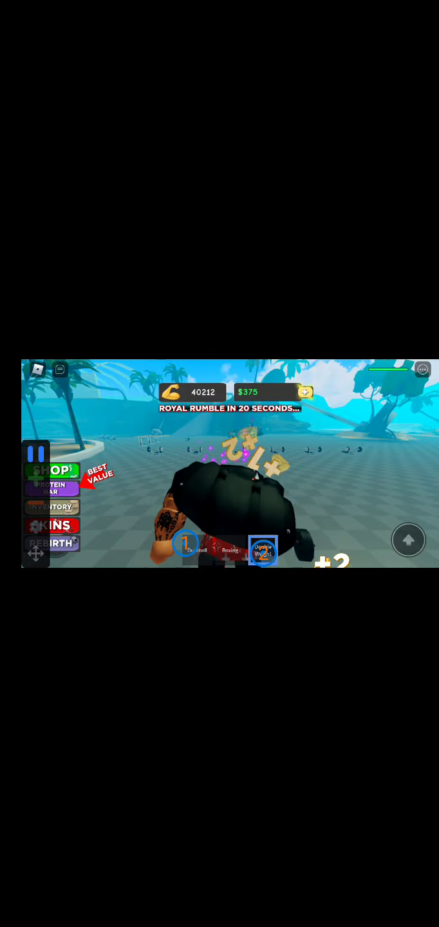
{"action": "left_click", "coordinate": [187, 549]}
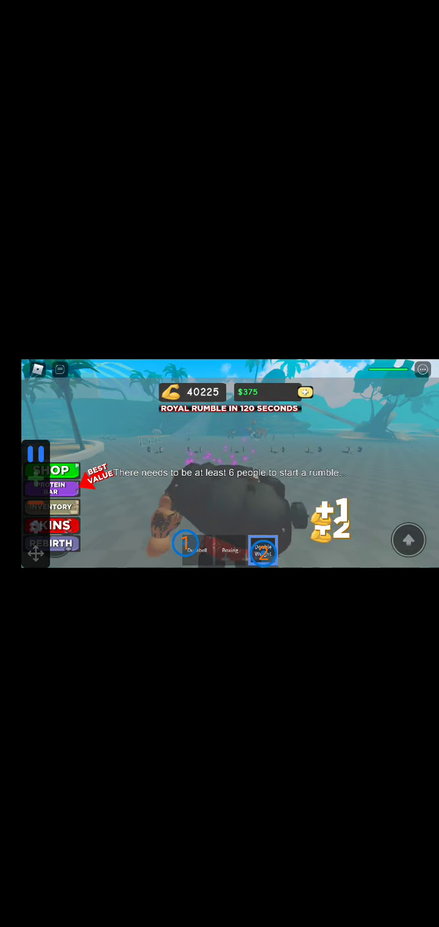
Keep the auto clicker lifting on the dumbbell slot until strength reaches 40367
{"action": "left_click", "coordinate": [197, 551]}
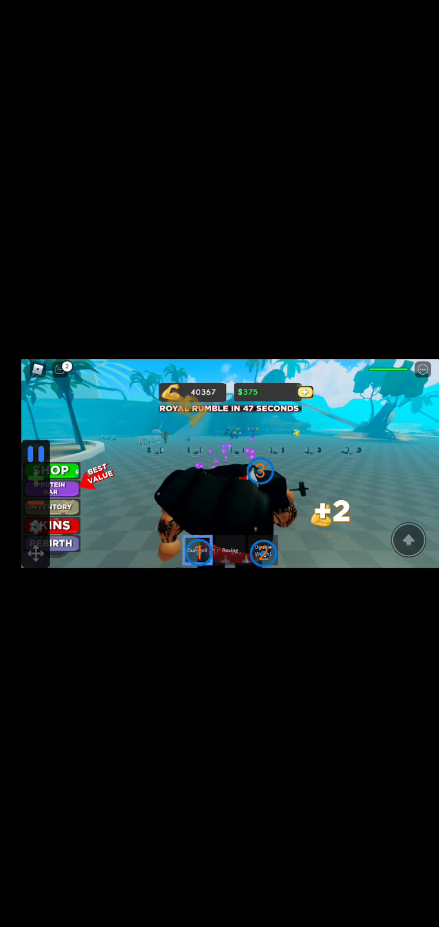
Pause the auto clicker, add a third target, and resume lifting to strength 40431
{"action": "left_click", "coordinate": [263, 551]}
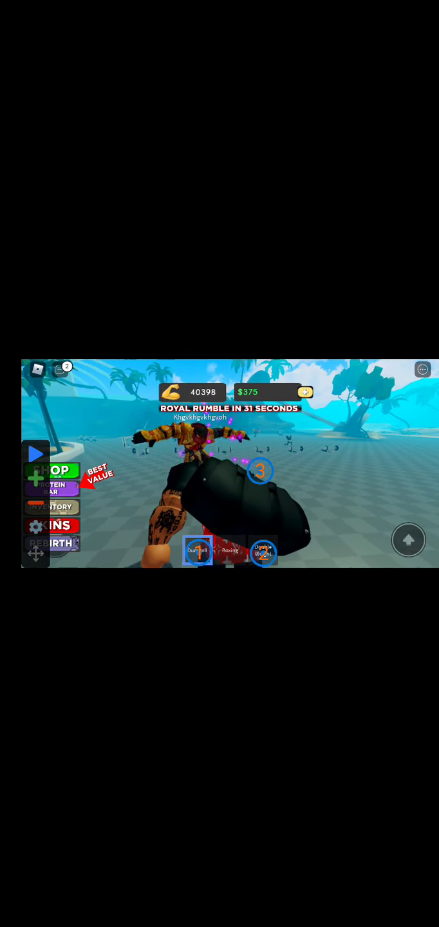
{"action": "left_click", "coordinate": [229, 551]}
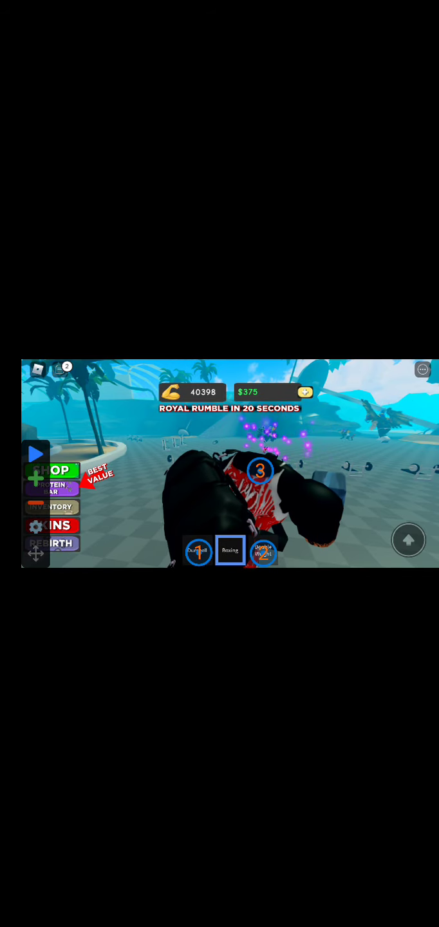
{"action": "left_click", "coordinate": [263, 552]}
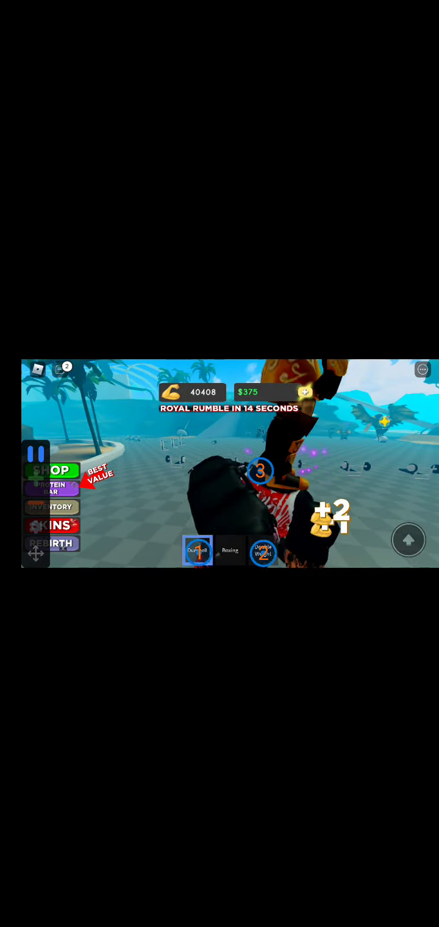
{"action": "left_click", "coordinate": [262, 551]}
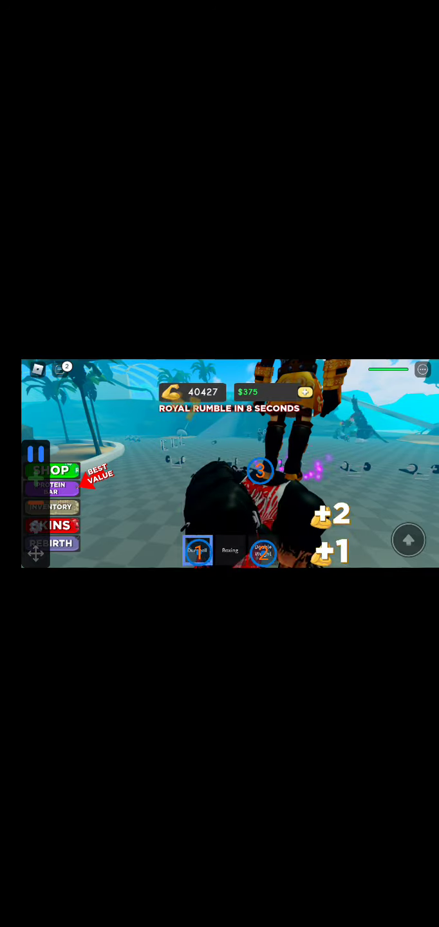
{"action": "left_click", "coordinate": [262, 551]}
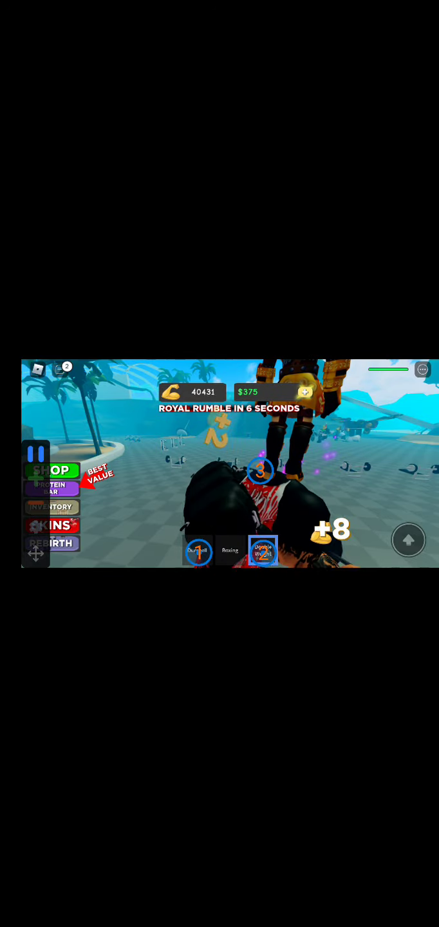